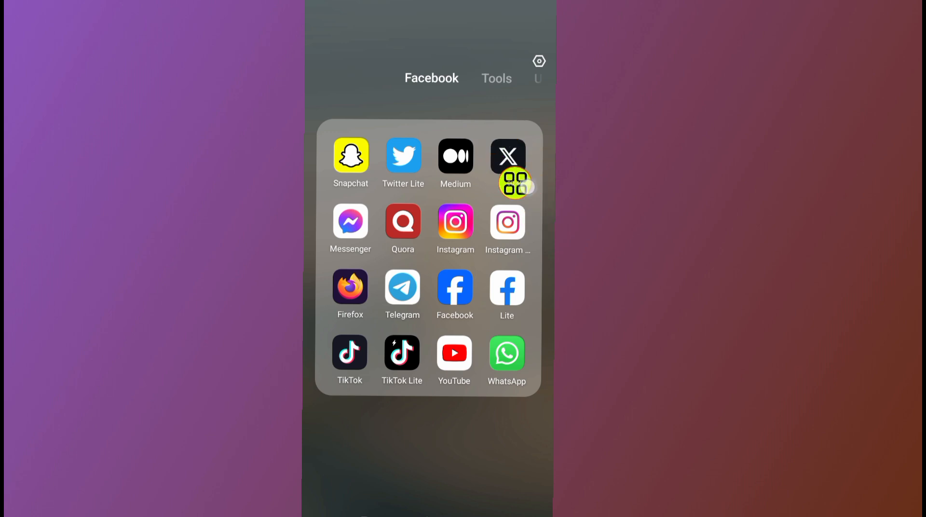
# - Launch the X app from the home screen's app folder to reach the For you feed
pyautogui.click(506, 155)
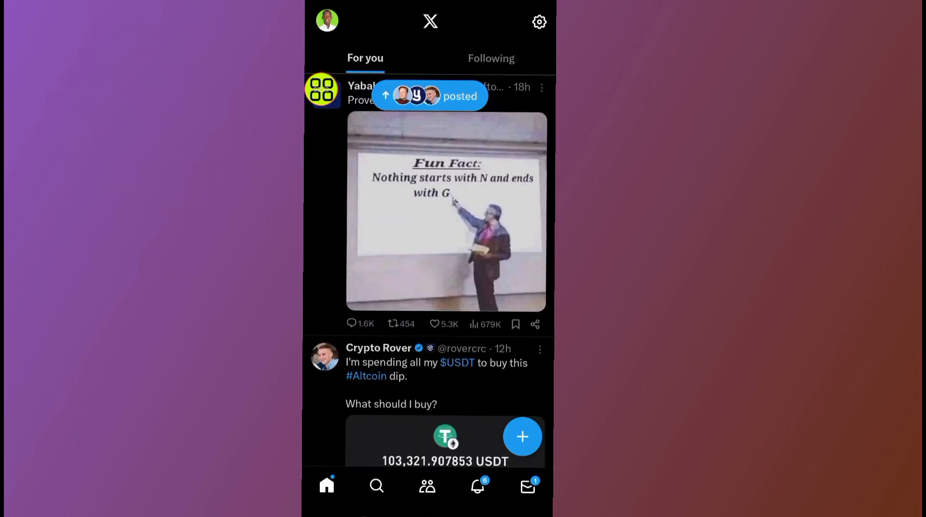
# - Open the side drawer from the avatar and go to your own Profile page
pyautogui.click(327, 21)
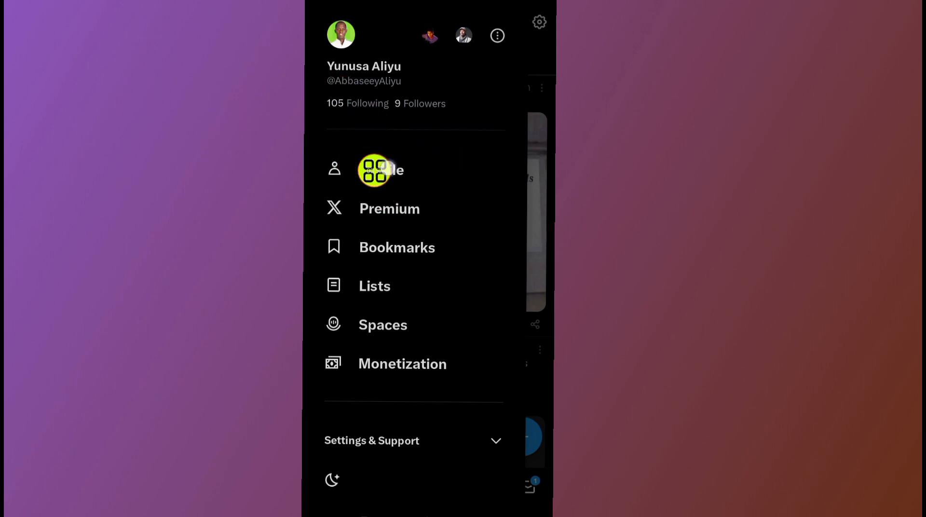
pyautogui.click(381, 170)
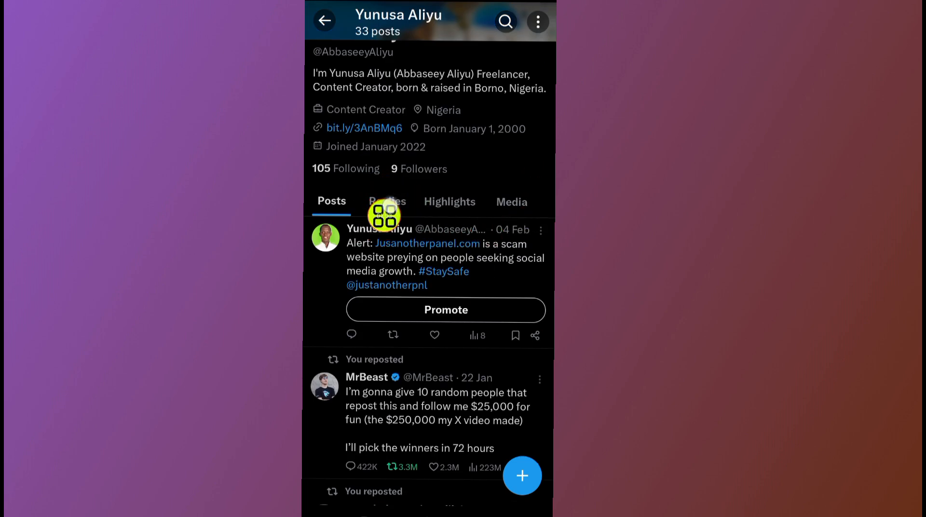
pyautogui.moveTo(518, 140)
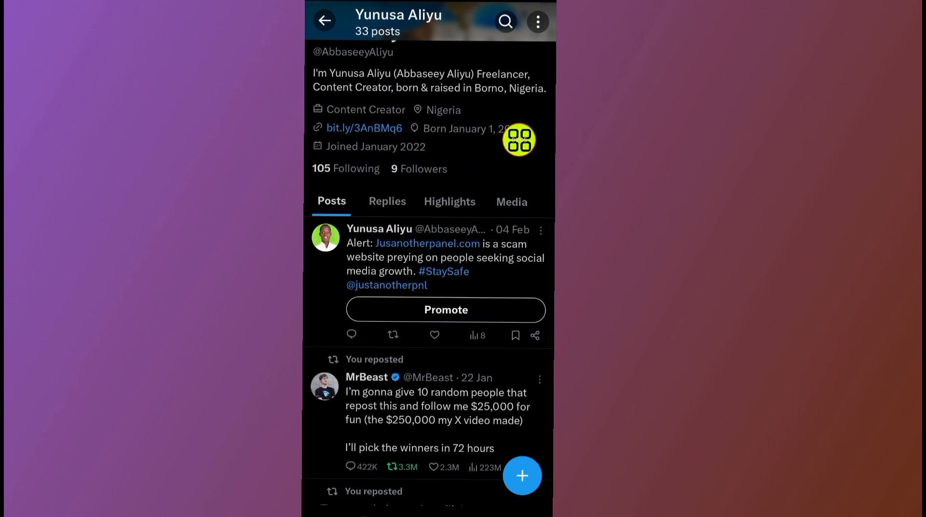
# - Switch the profile to the Replies tab and scroll down through the replies and reposts
pyautogui.click(387, 201)
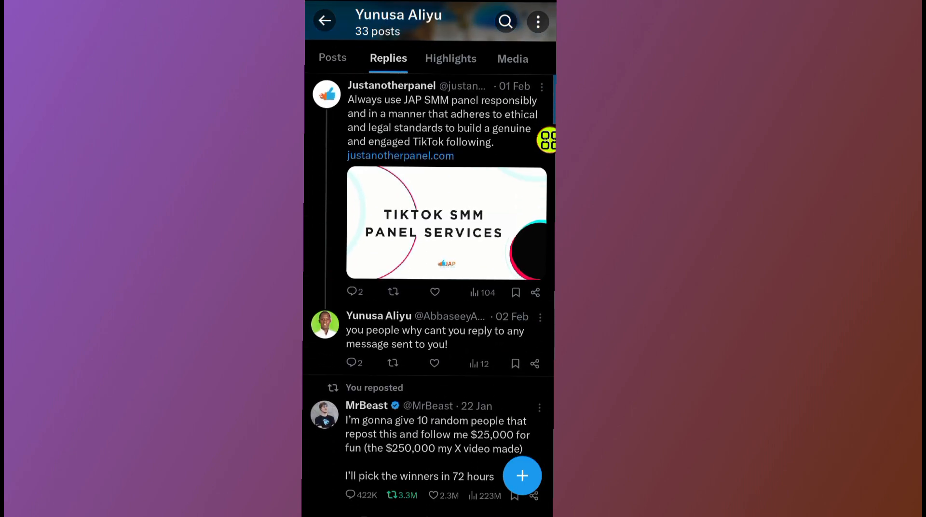
pyautogui.scroll(-3)
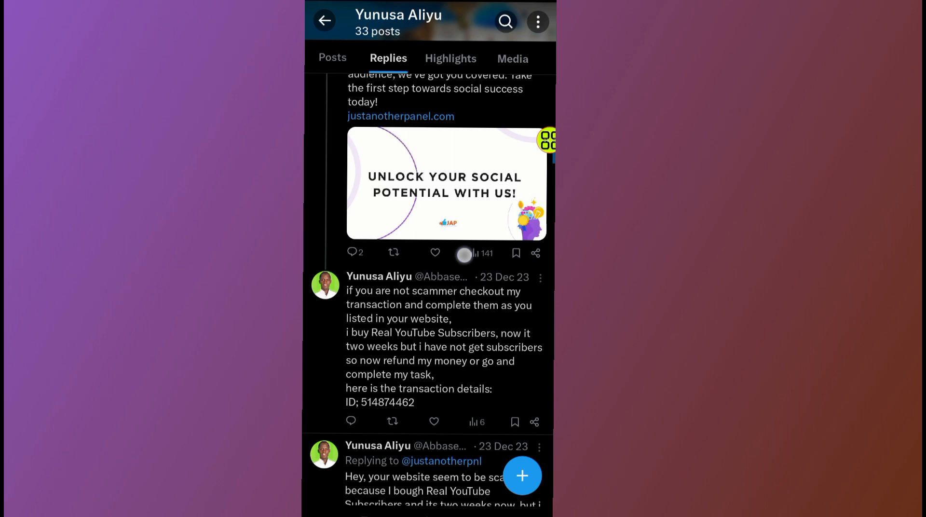
pyautogui.scroll(-3)
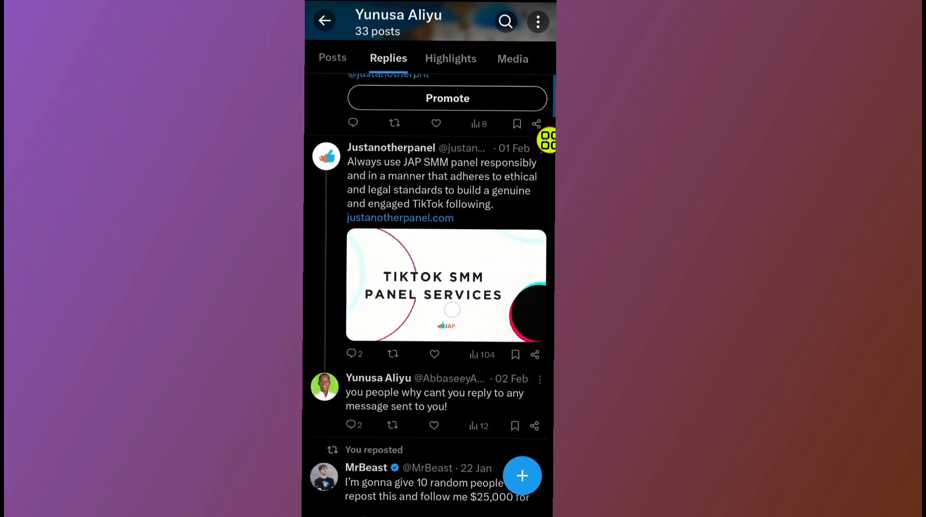
pyautogui.scroll(-3)
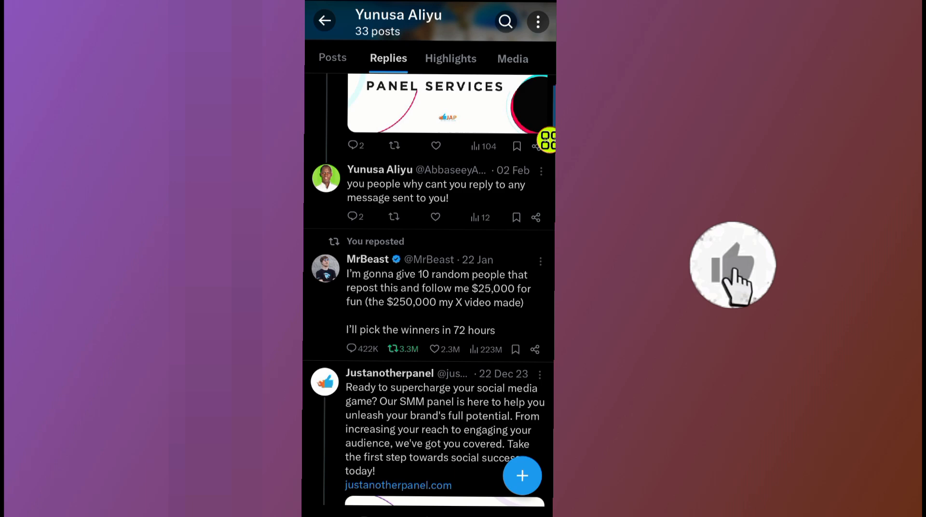
pyautogui.scroll(-3)
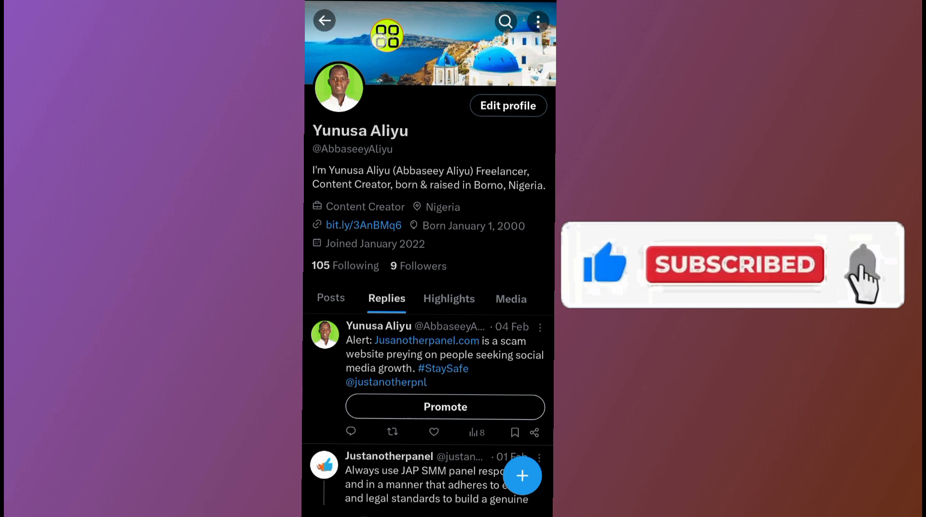
# - Return to the home feed and reopen the avatar side drawer
pyautogui.click(323, 21)
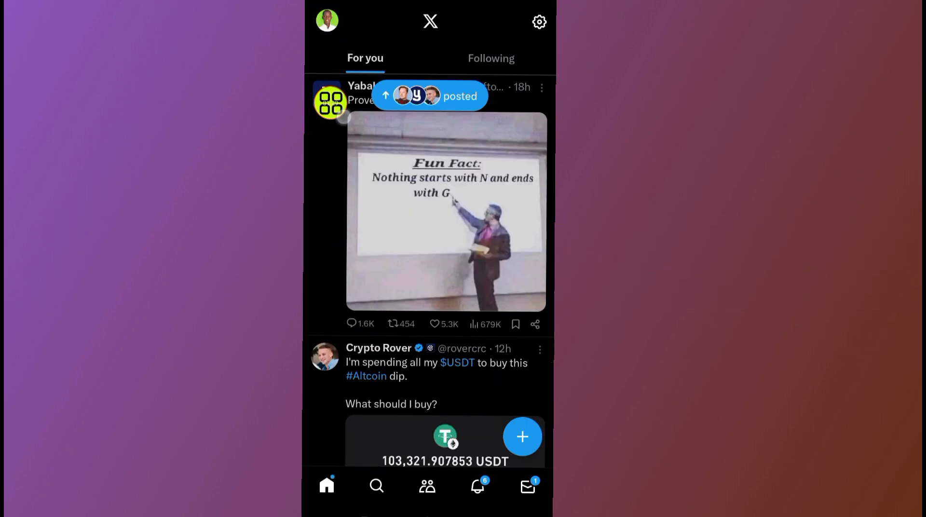
pyautogui.click(326, 21)
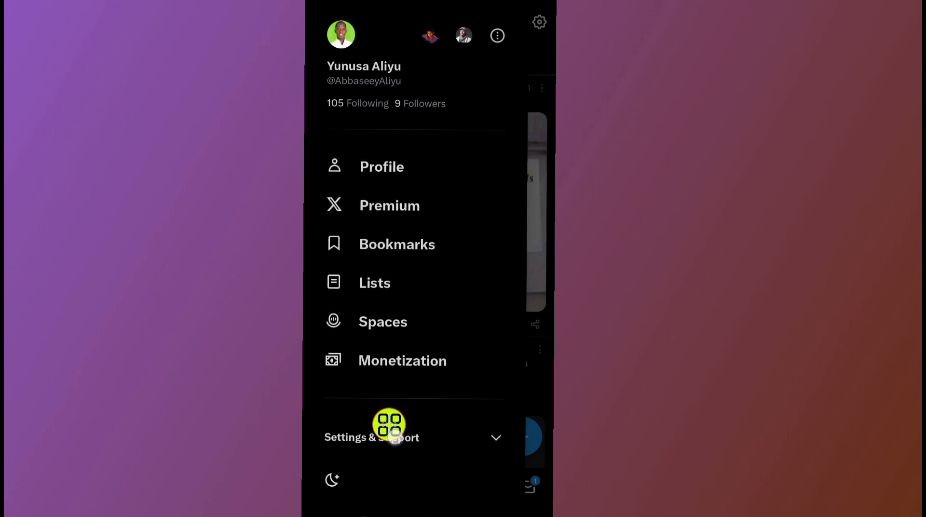
pyautogui.moveTo(536, 428)
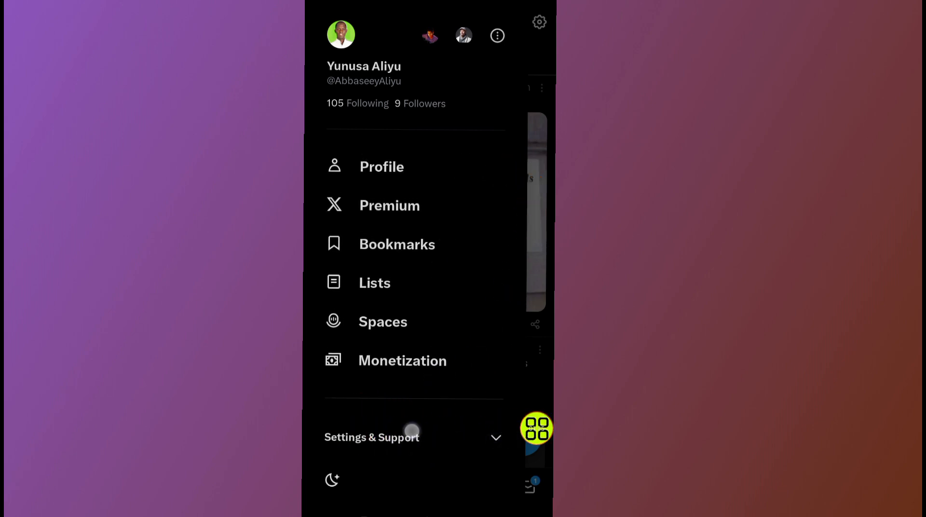
# - Expand the Settings & Support section in the side drawer
pyautogui.click(371, 436)
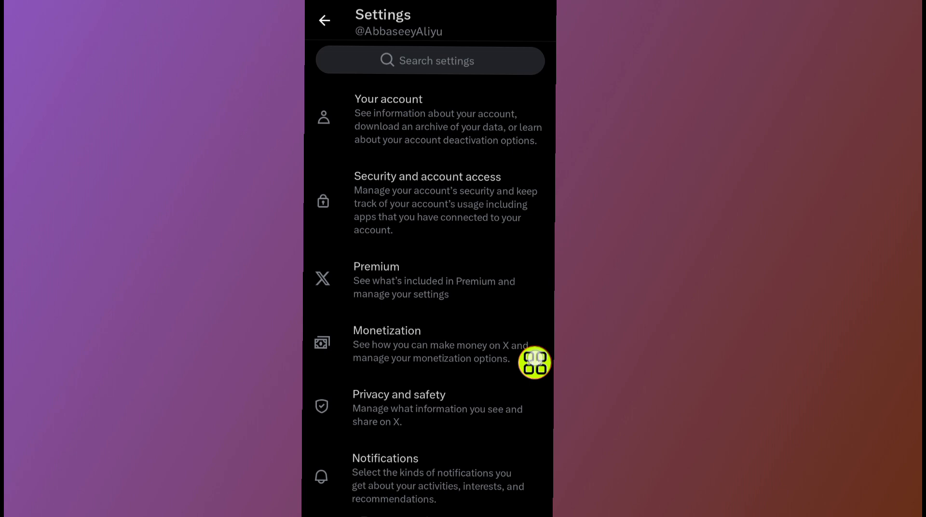
pyautogui.moveTo(529, 115)
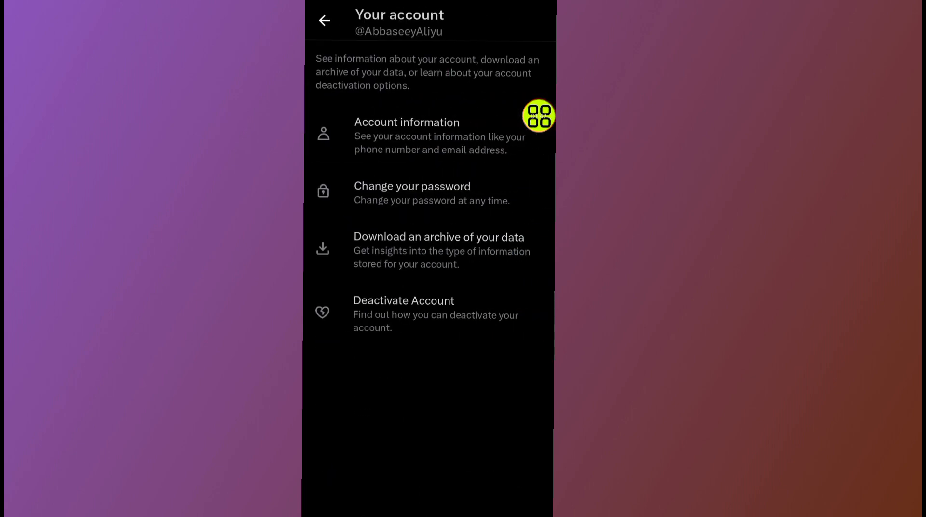
pyautogui.moveTo(510, 248)
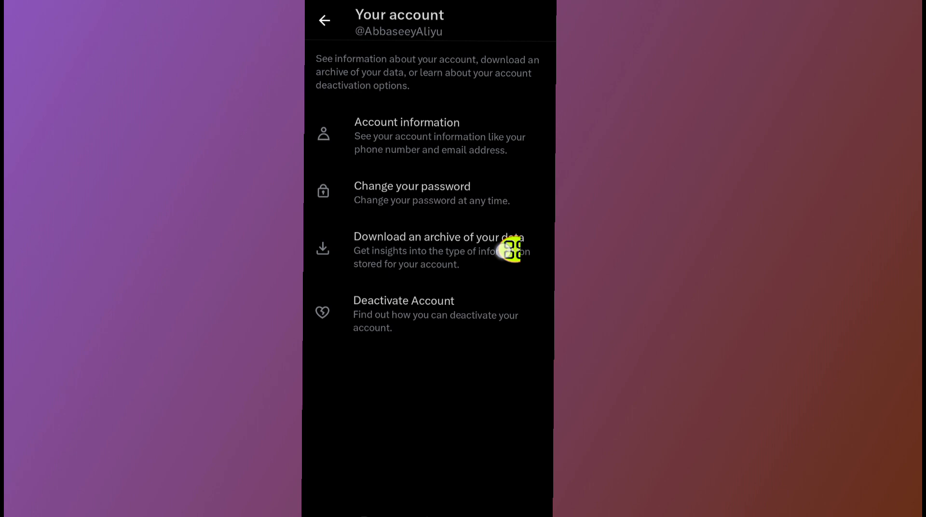